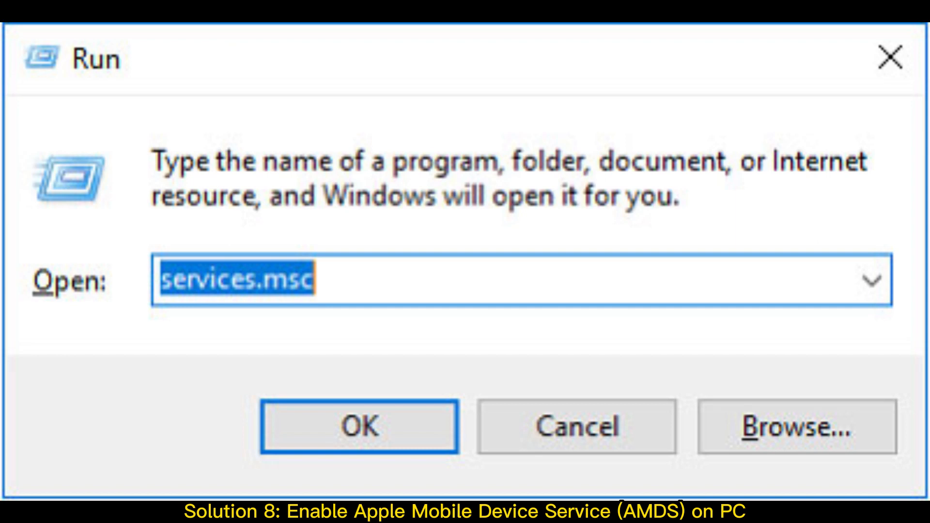
Launch services.msc, then show the iPhone's 3030 photos under Photos > Photos in MobiKin
click(358, 427)
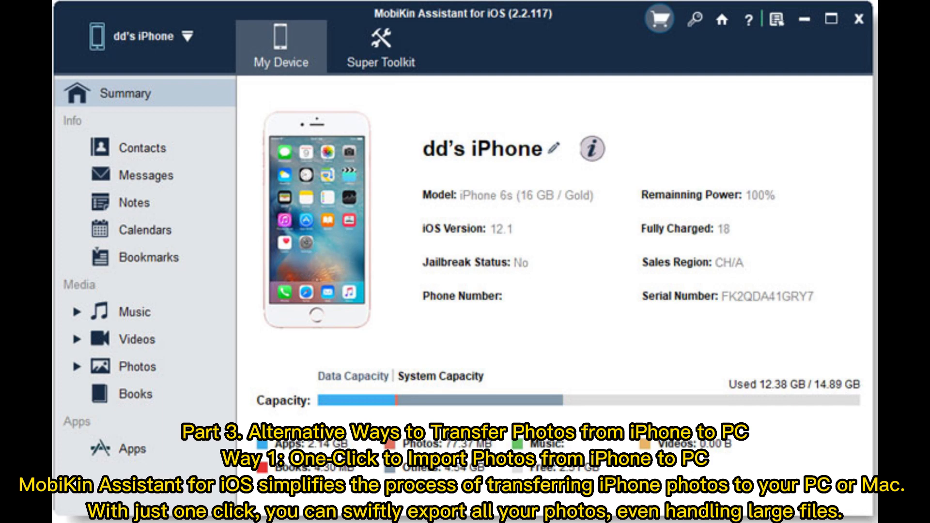
click(134, 371)
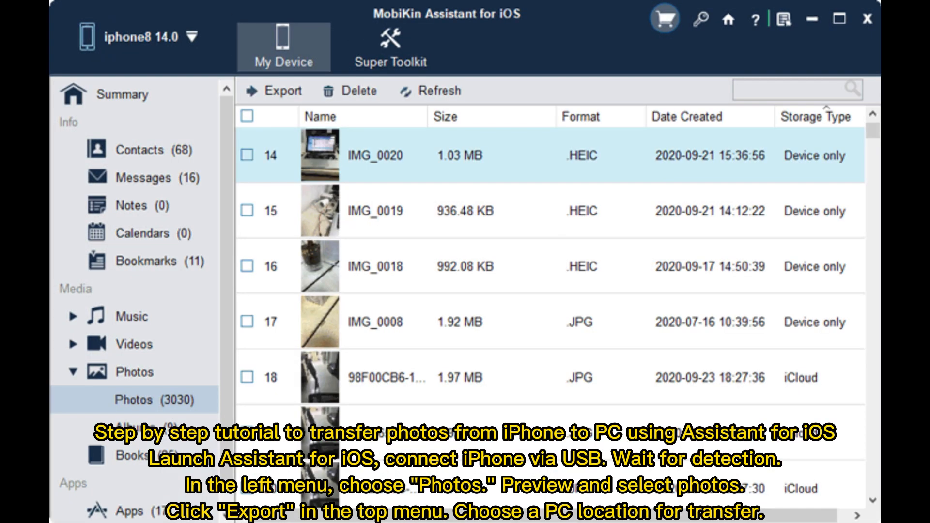